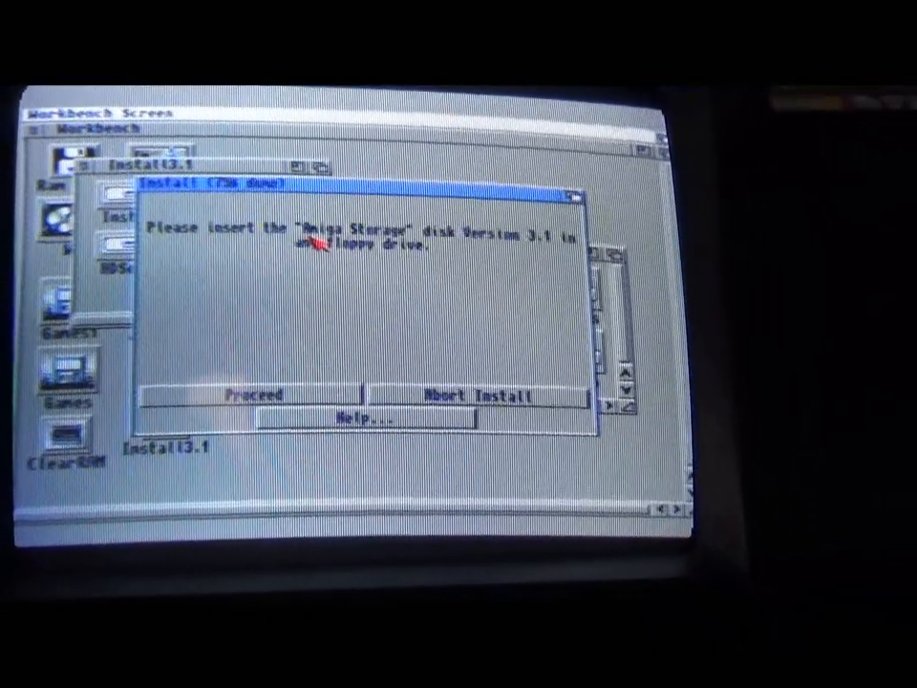
Proceed with the installation using the inserted Amiga Storage 3.1 disk.
click(251, 394)
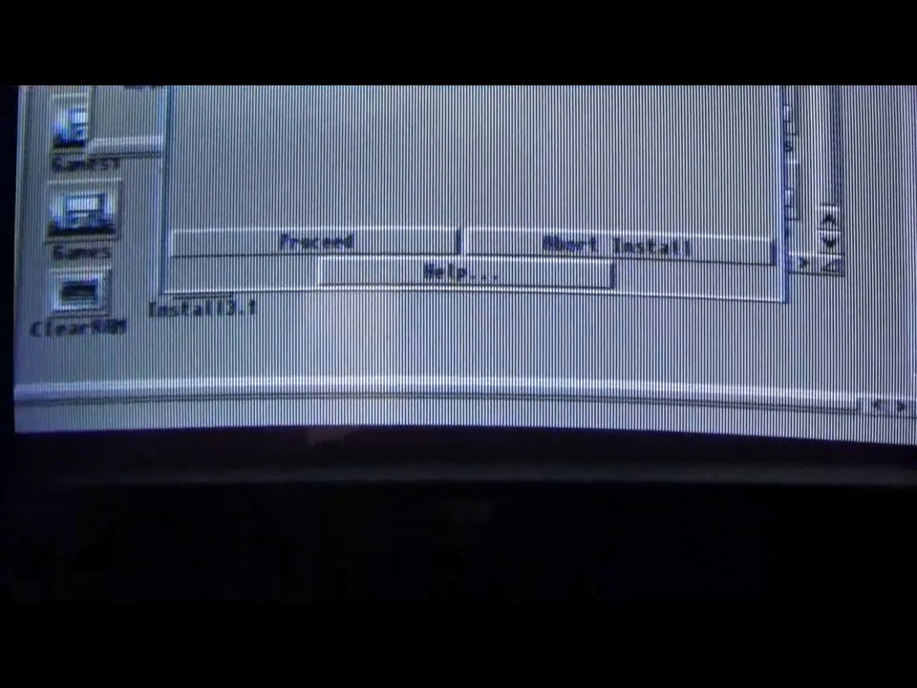
Proceed through the remaining copying until the Release 3.1 reboot prompt appears.
click(317, 238)
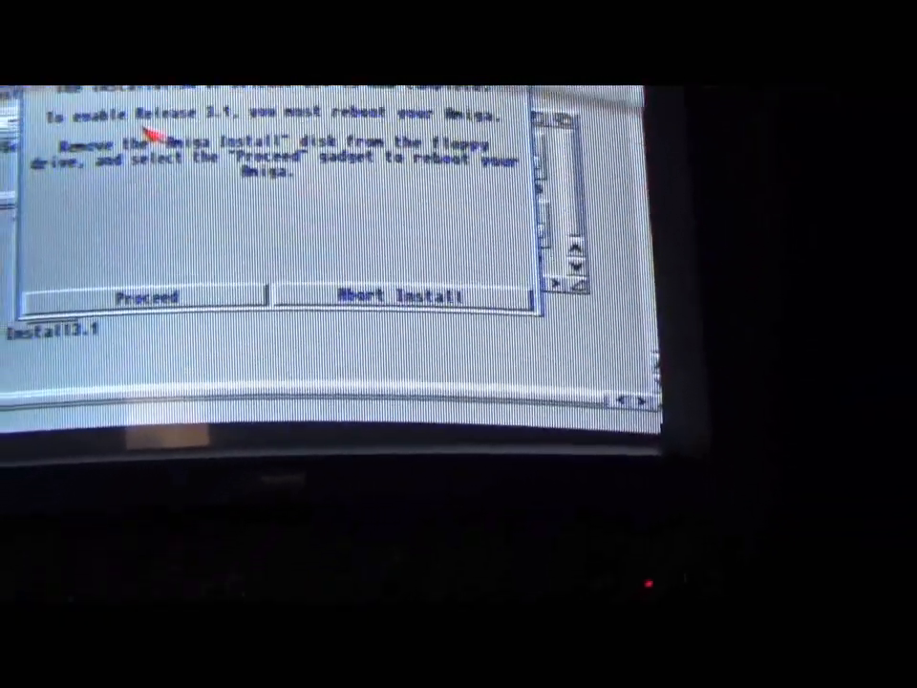
click(143, 296)
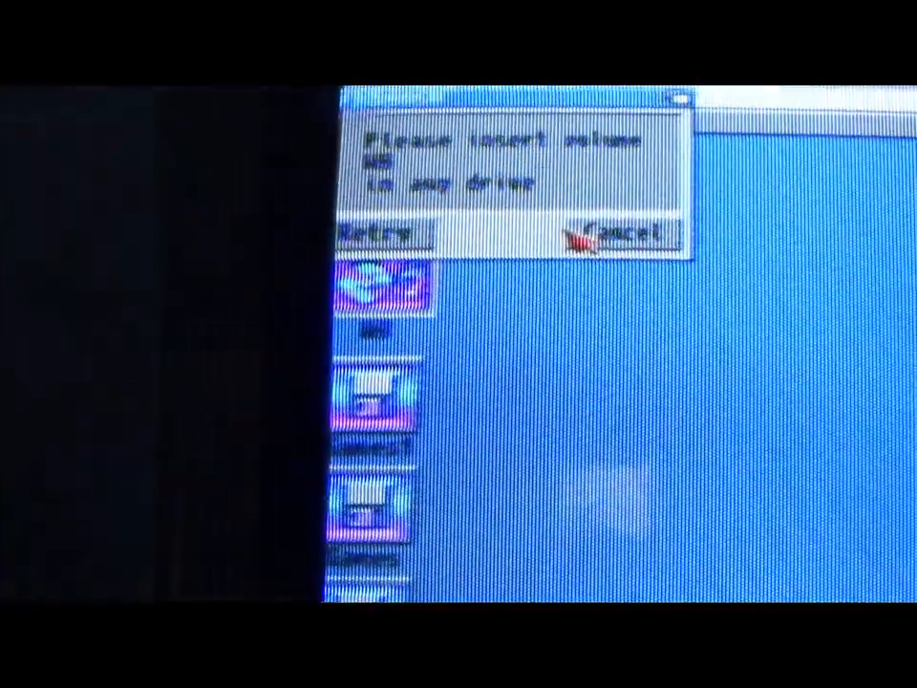
Cancel the 'Please insert volume WB in any drive' requester.
click(623, 233)
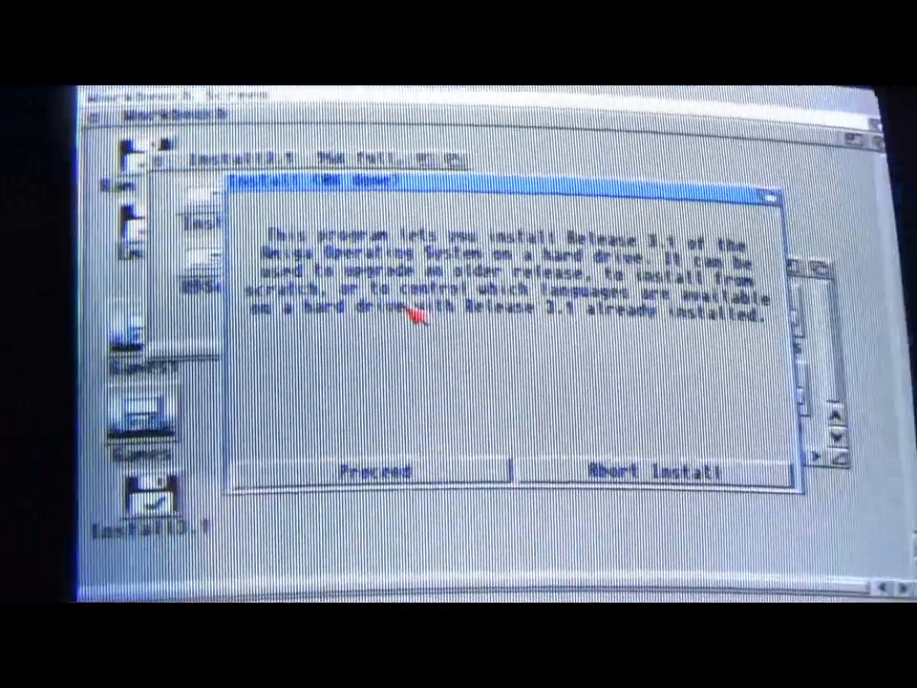
Start the Release 3.1 installation from the Install3.1 disk's Install program.
click(372, 470)
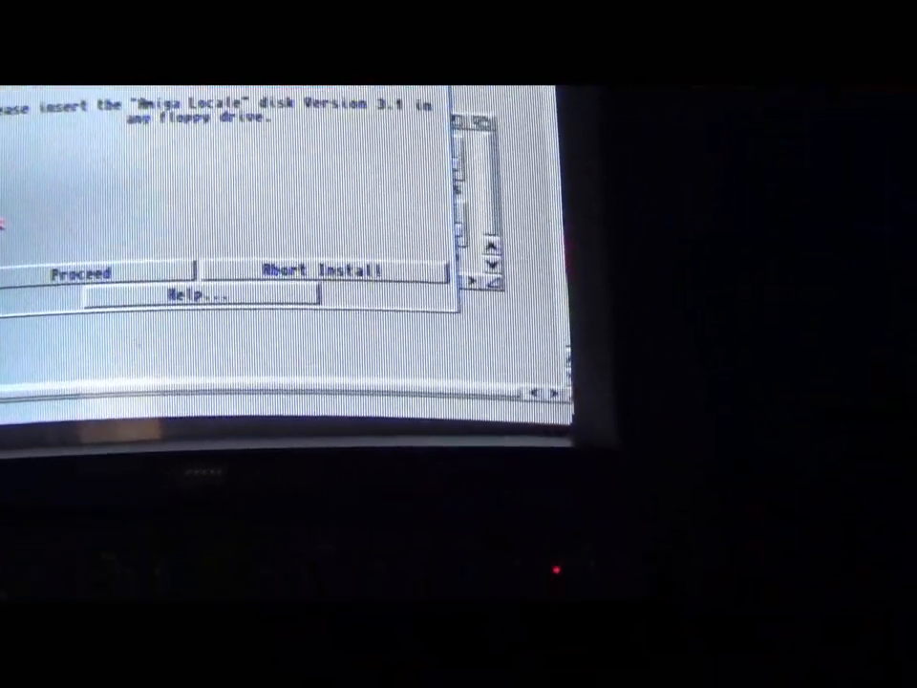
Proceed with the installation once the Amiga Locale 3.1 disk is inserted.
click(82, 271)
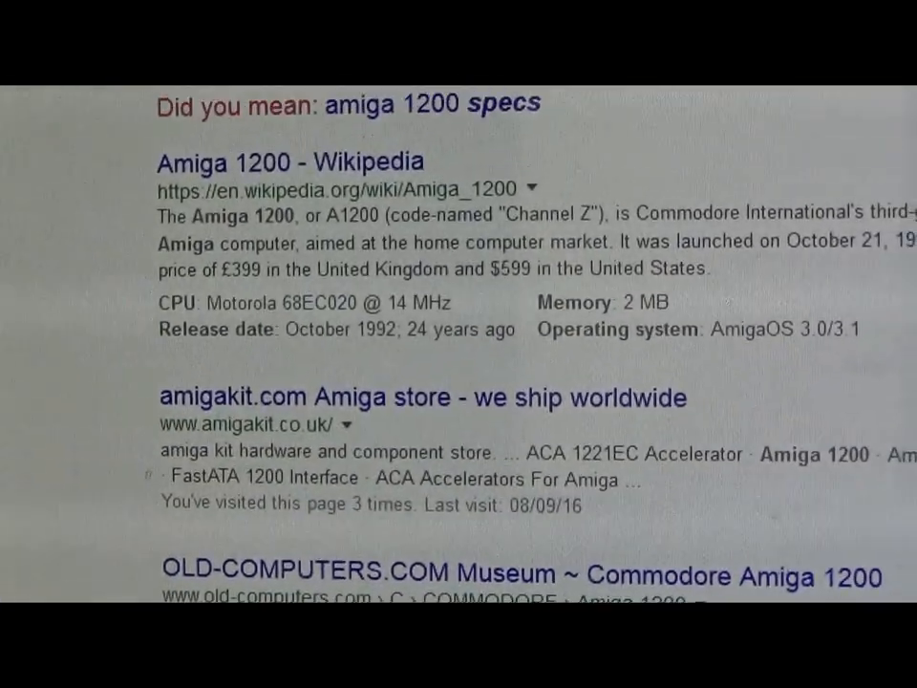
scroll(down, 3)
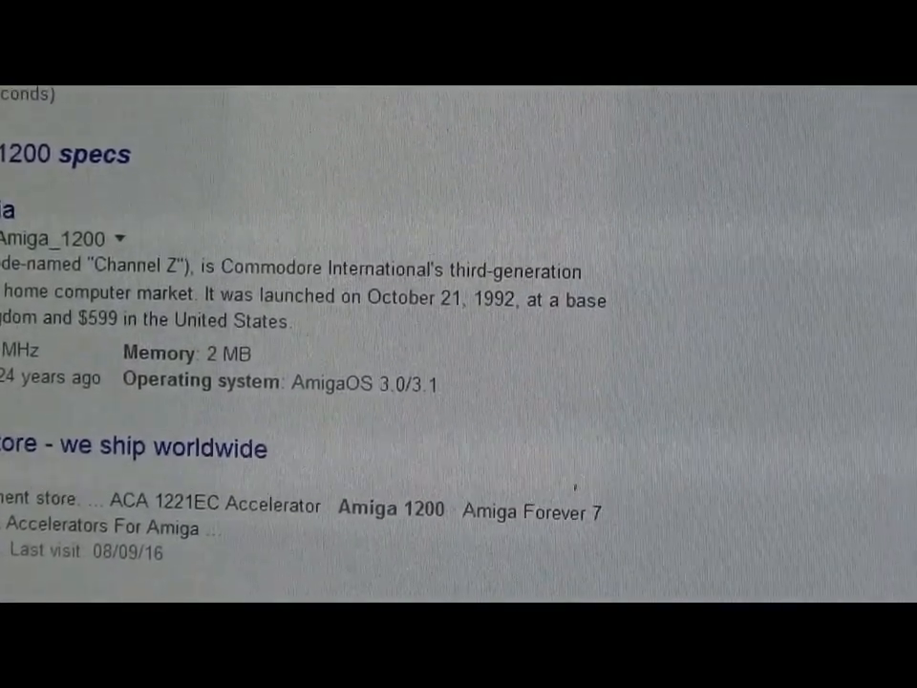
scroll(down, 3)
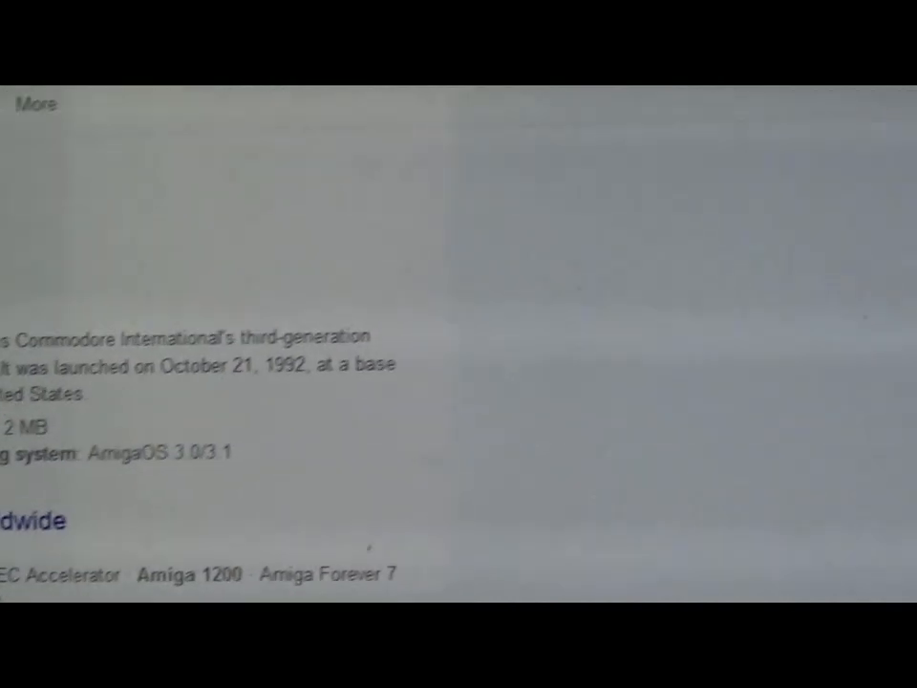